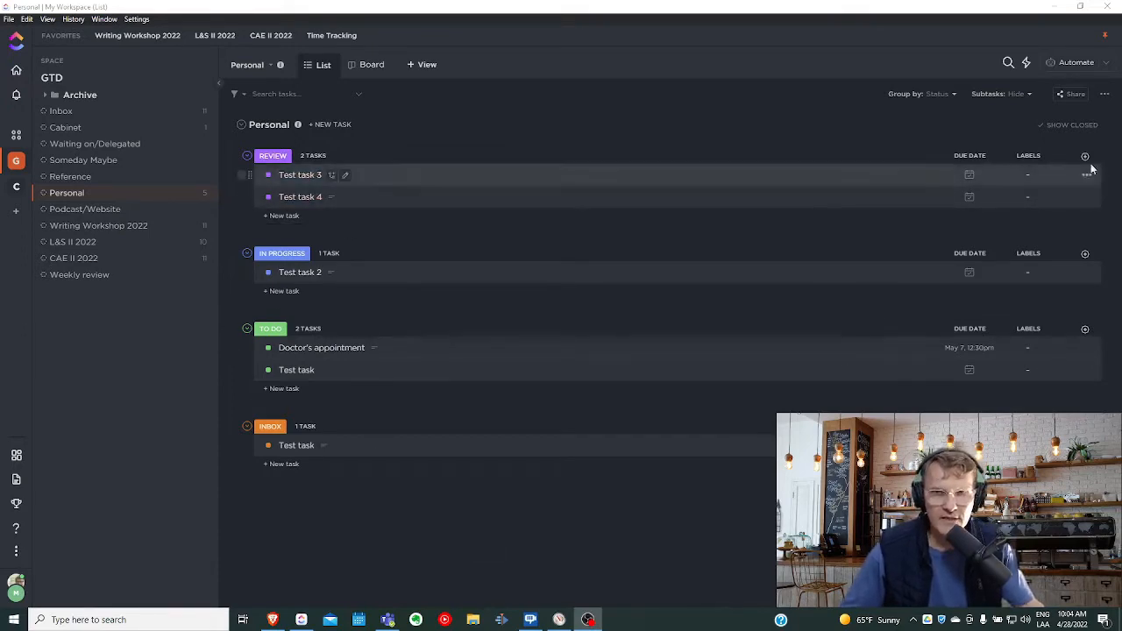
mouse_move(1086, 157)
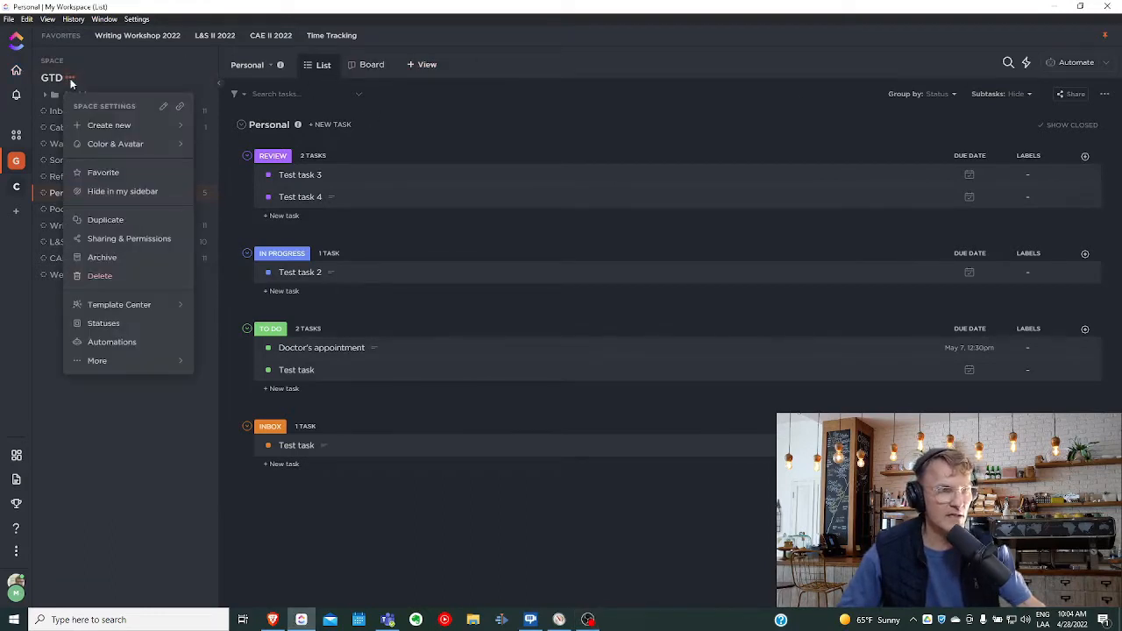
- Save the GTD statuses, view the Personal list as a board, then return to list view
click(103, 323)
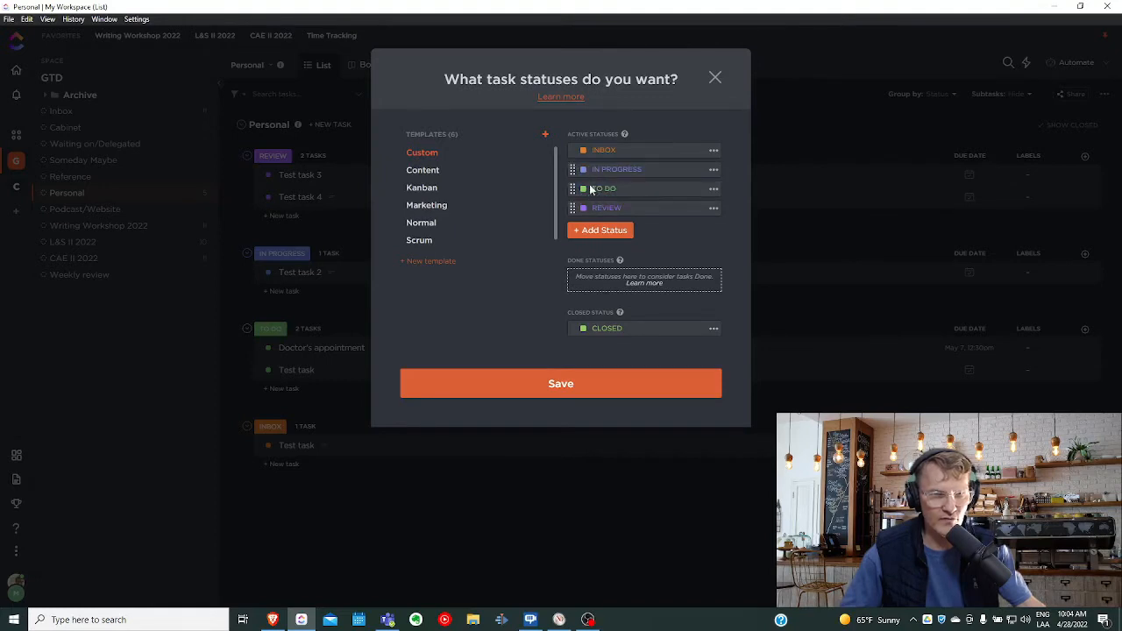
mouse_move(561, 382)
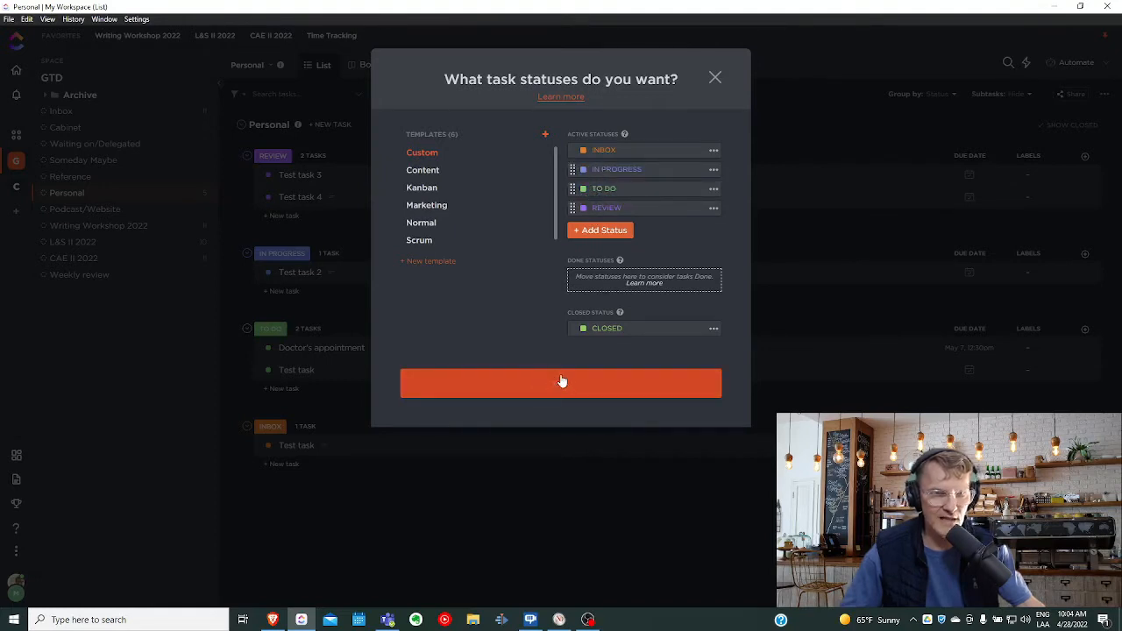
click(560, 382)
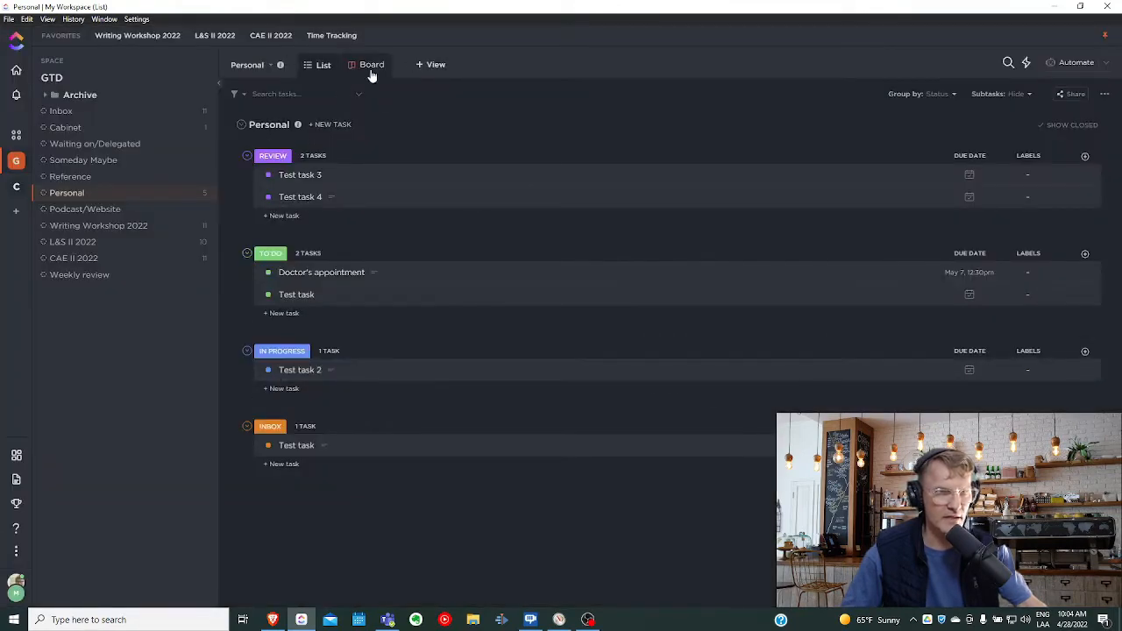
click(363, 64)
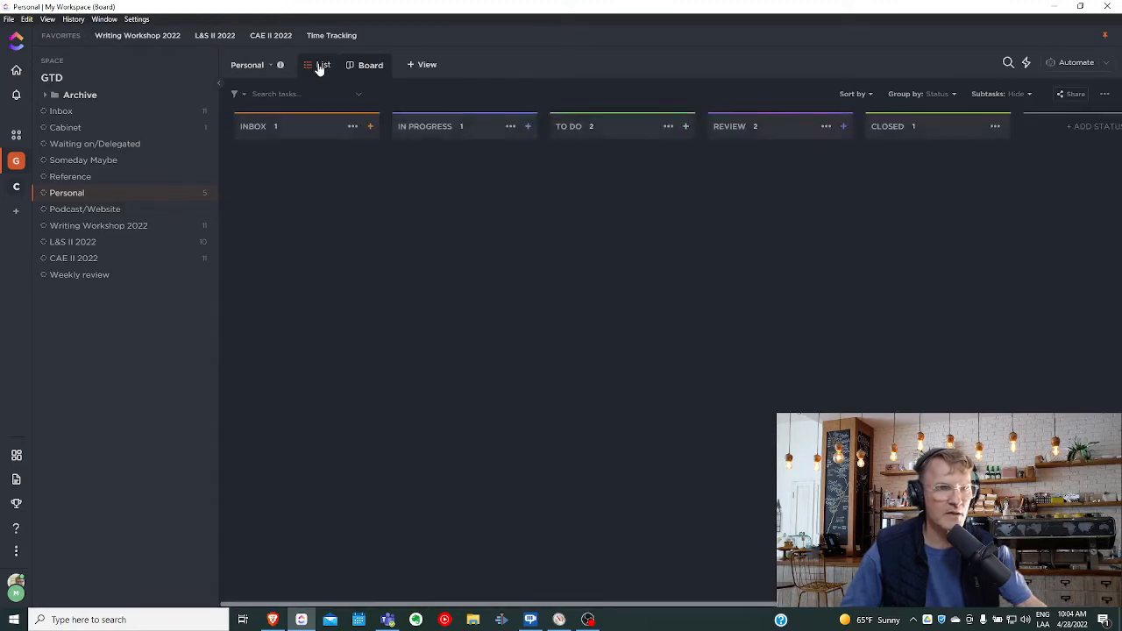
click(320, 64)
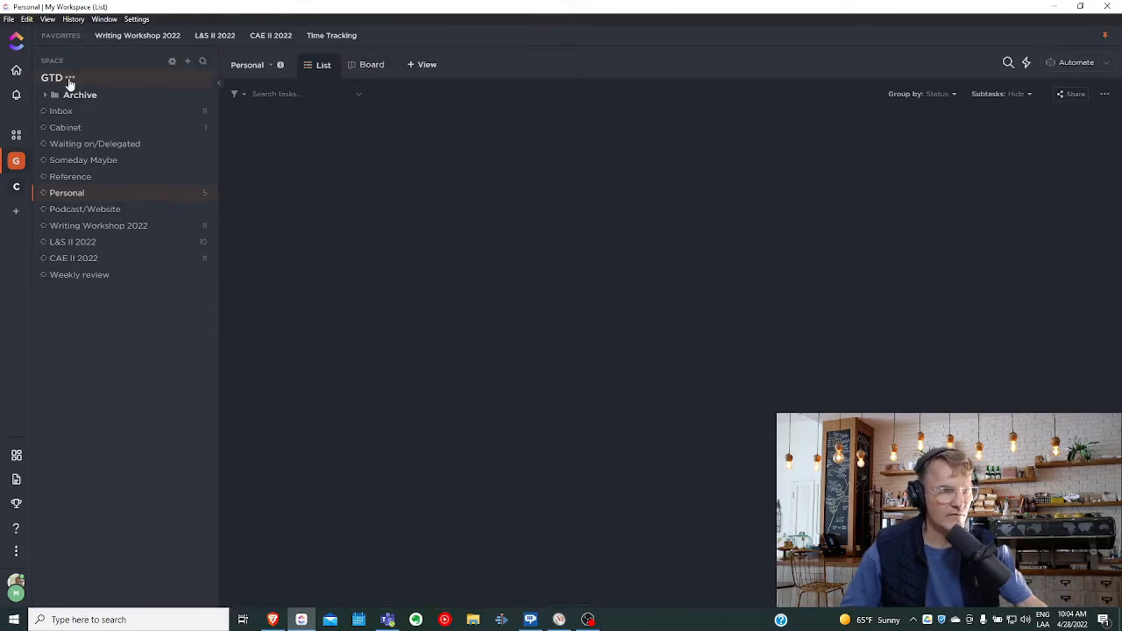
- Reorder the GTD space statuses so TO DO sits above IN PROGRESS, and save
click(70, 78)
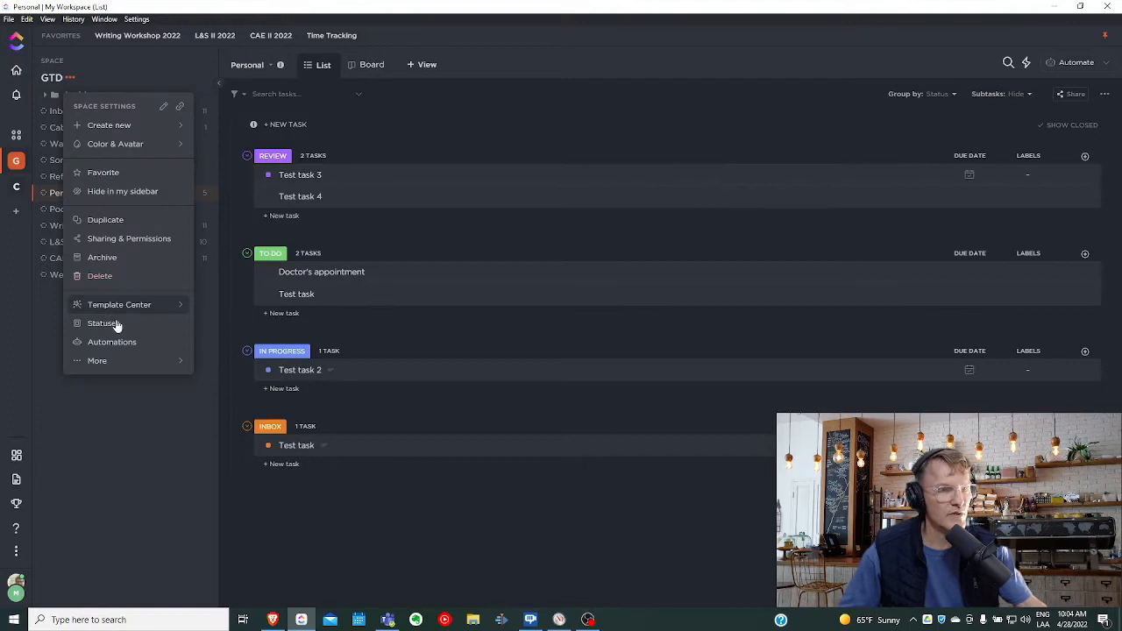
click(104, 323)
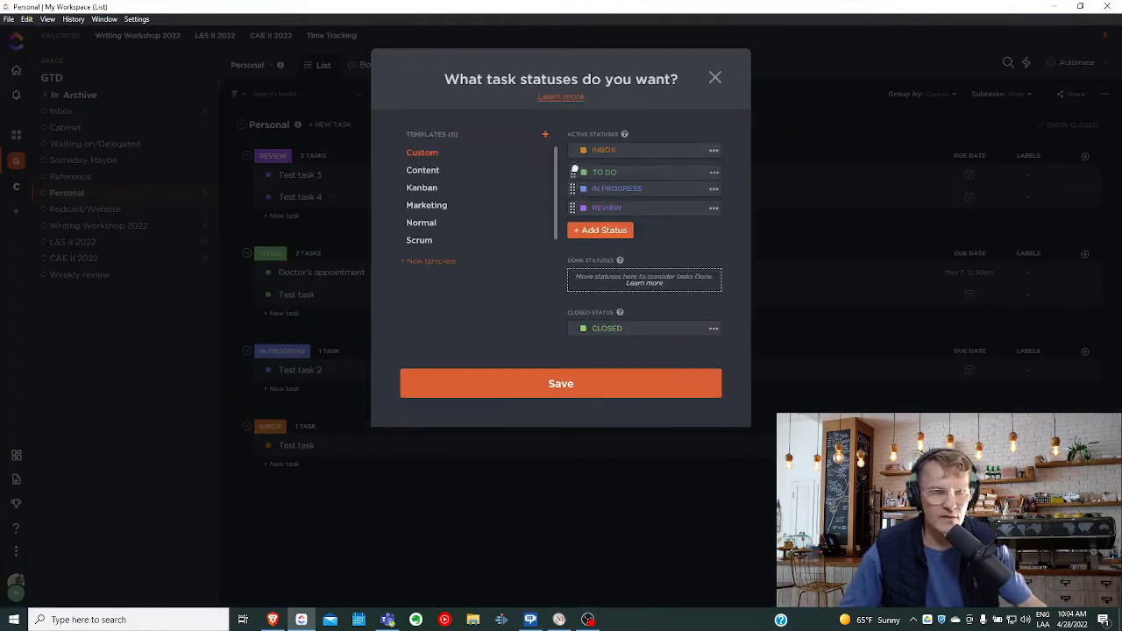
click(560, 383)
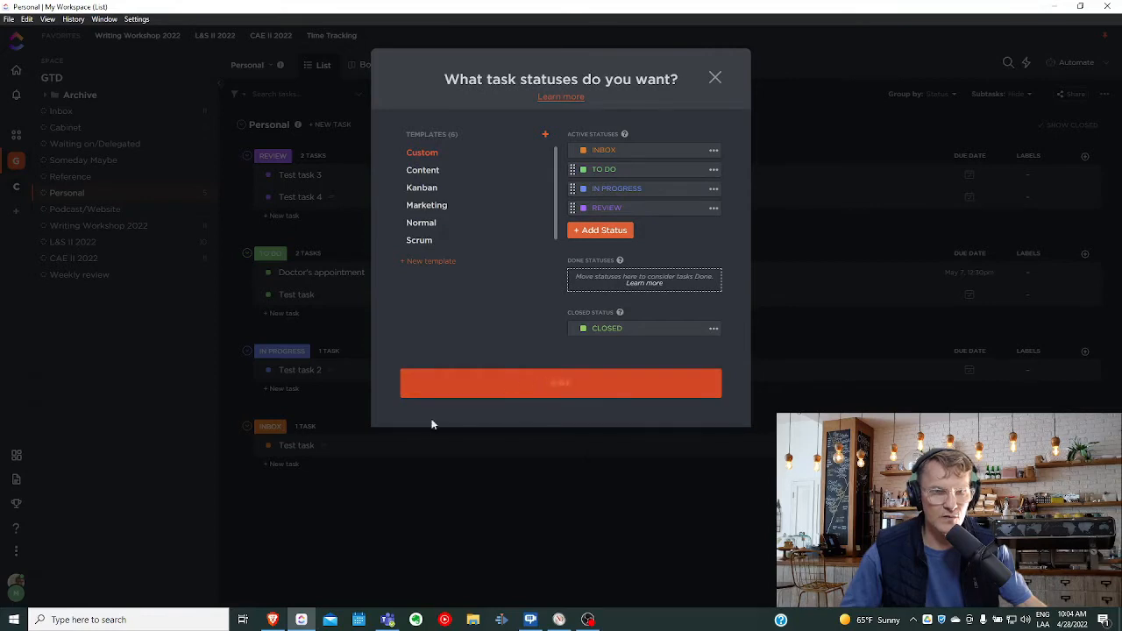
click(715, 77)
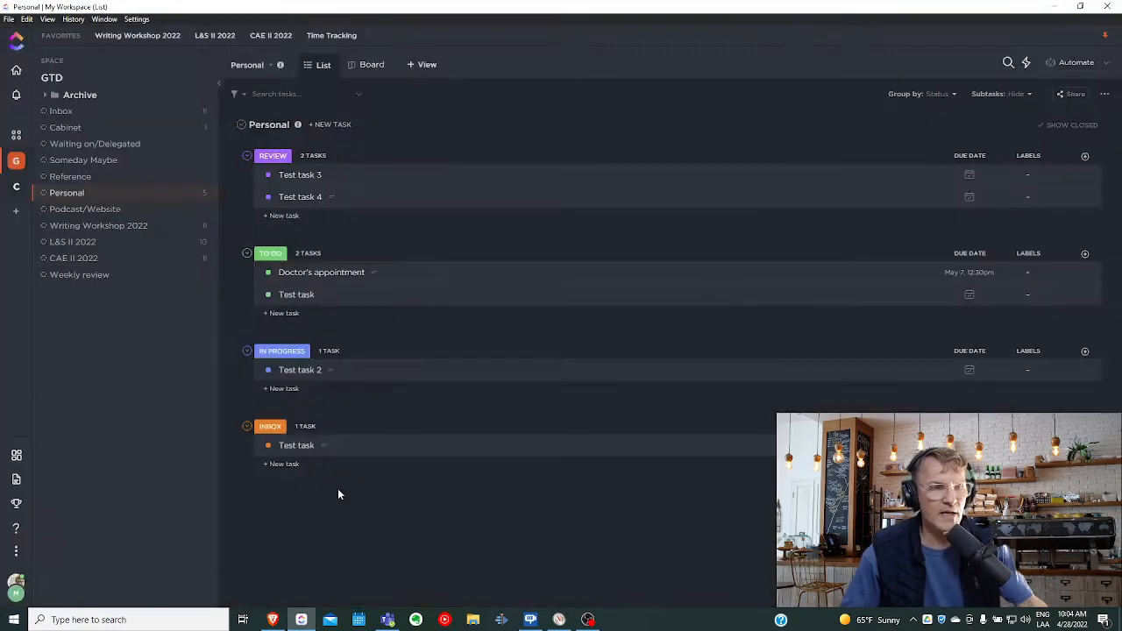
- Switch the Personal list to Board view showing Inbox, To Do, In Progress, Review, Closed
click(373, 64)
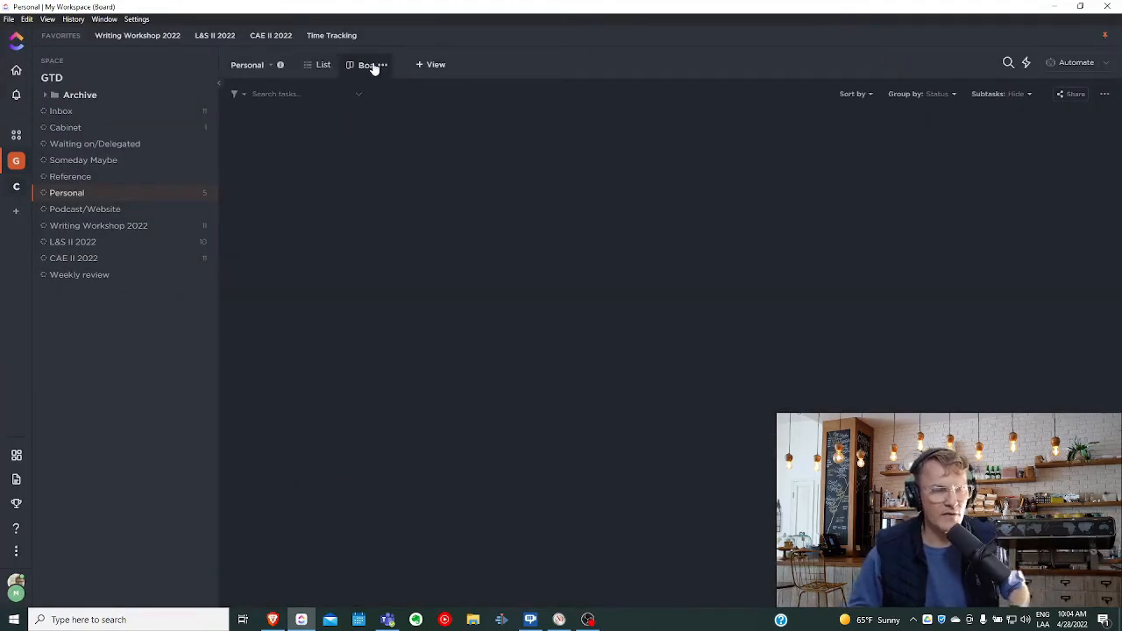
click(362, 64)
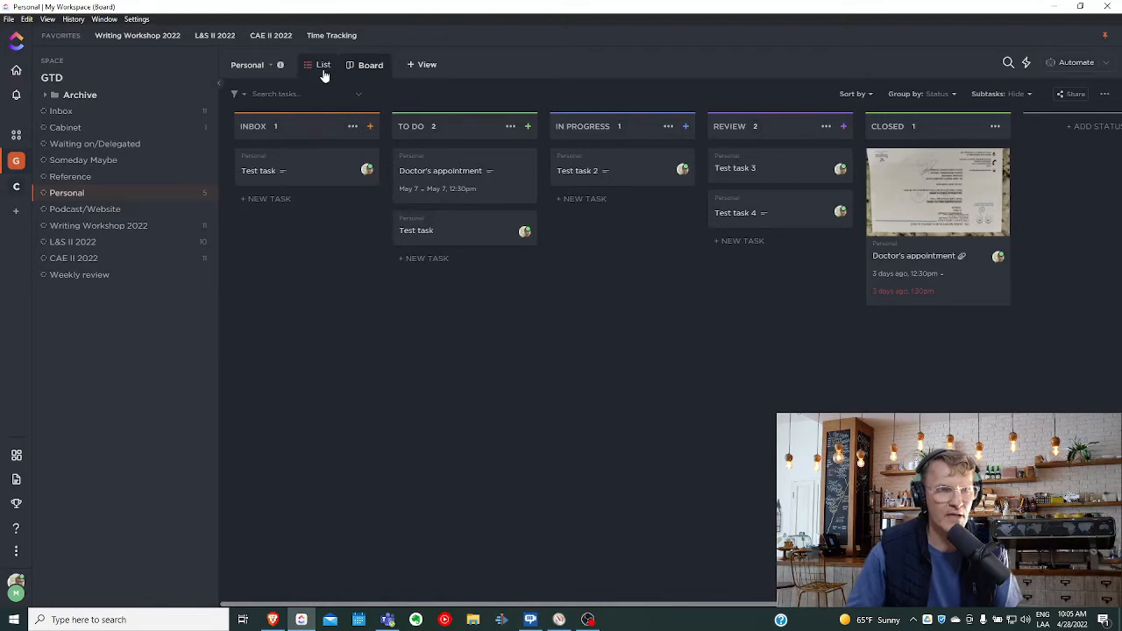
- Switch back to List view and review the Review, In Progress, To Do, Inbox groups
click(320, 64)
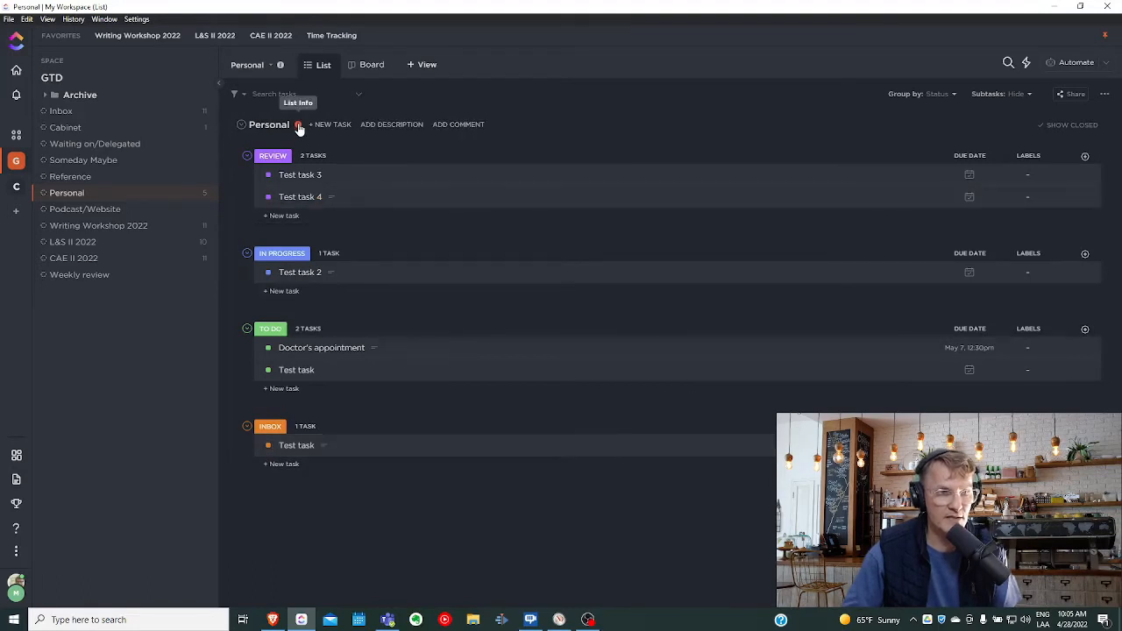
mouse_move(277, 445)
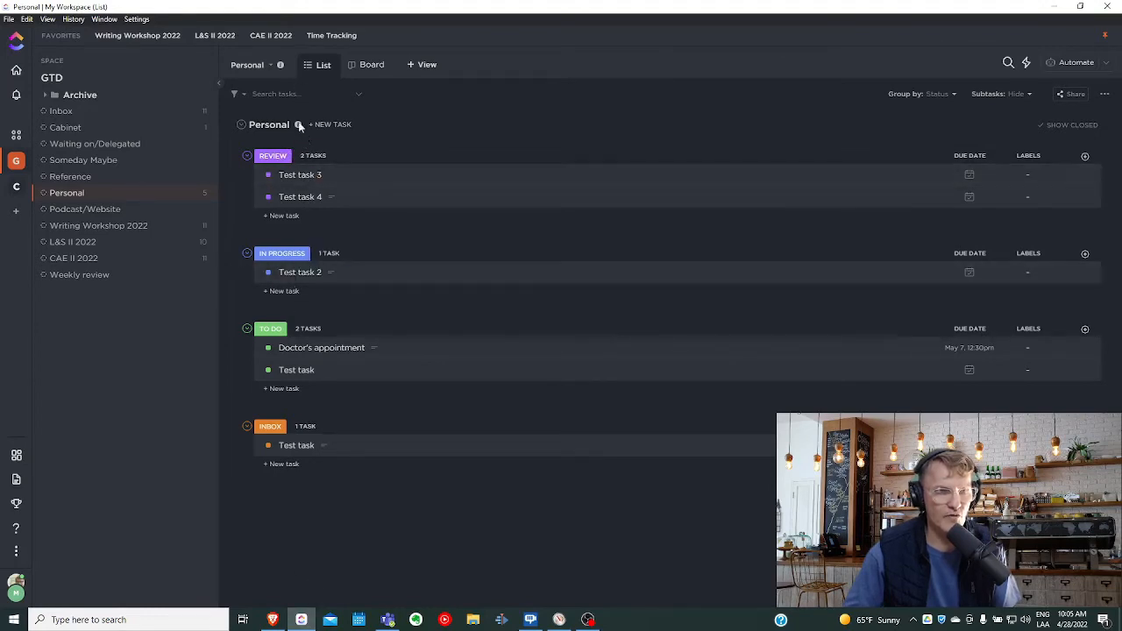
mouse_move(309, 452)
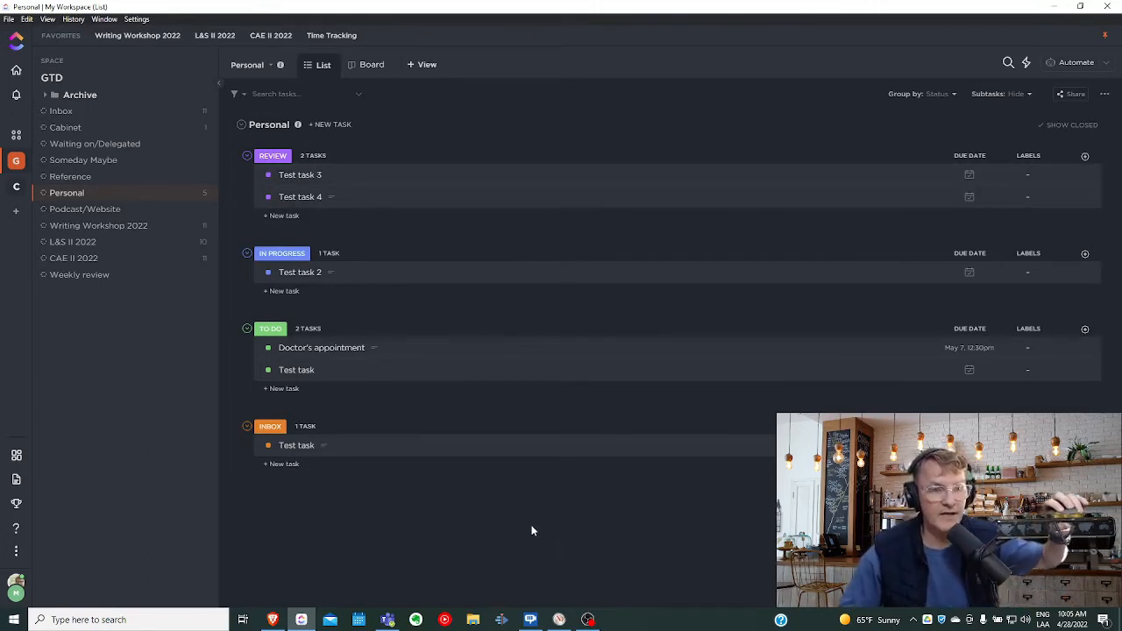
mouse_move(440, 563)
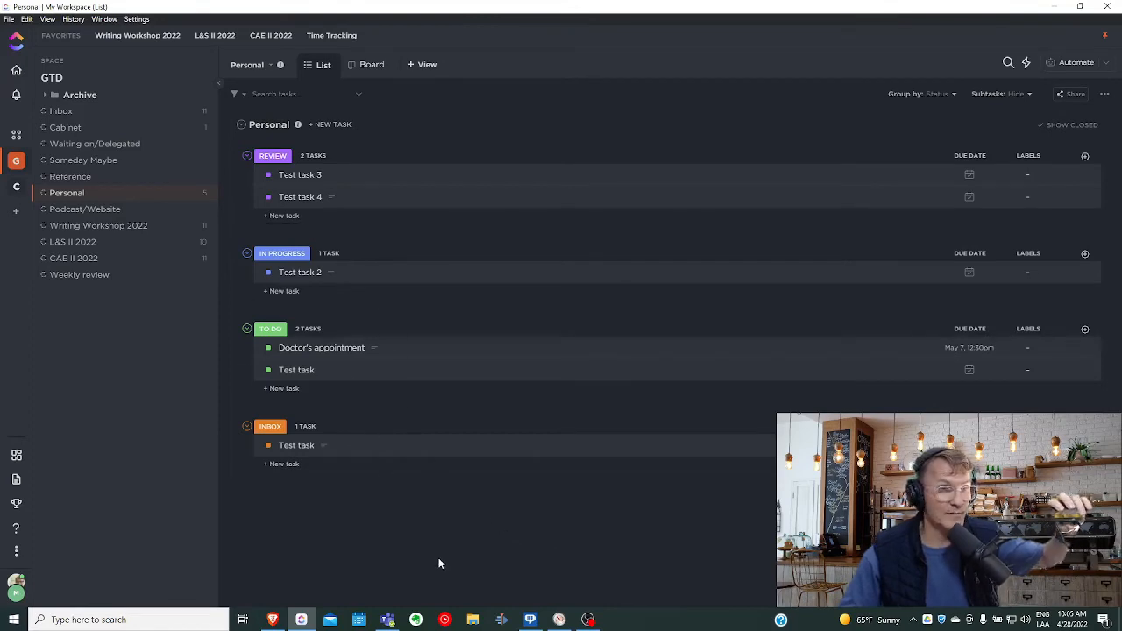
mouse_move(571, 533)
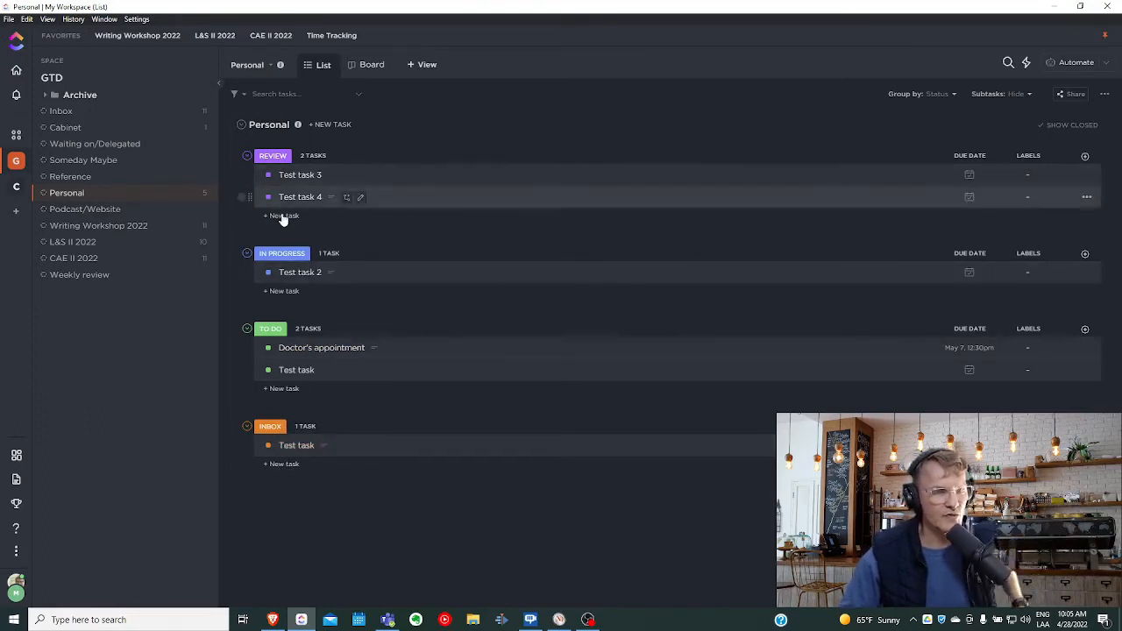
click(267, 175)
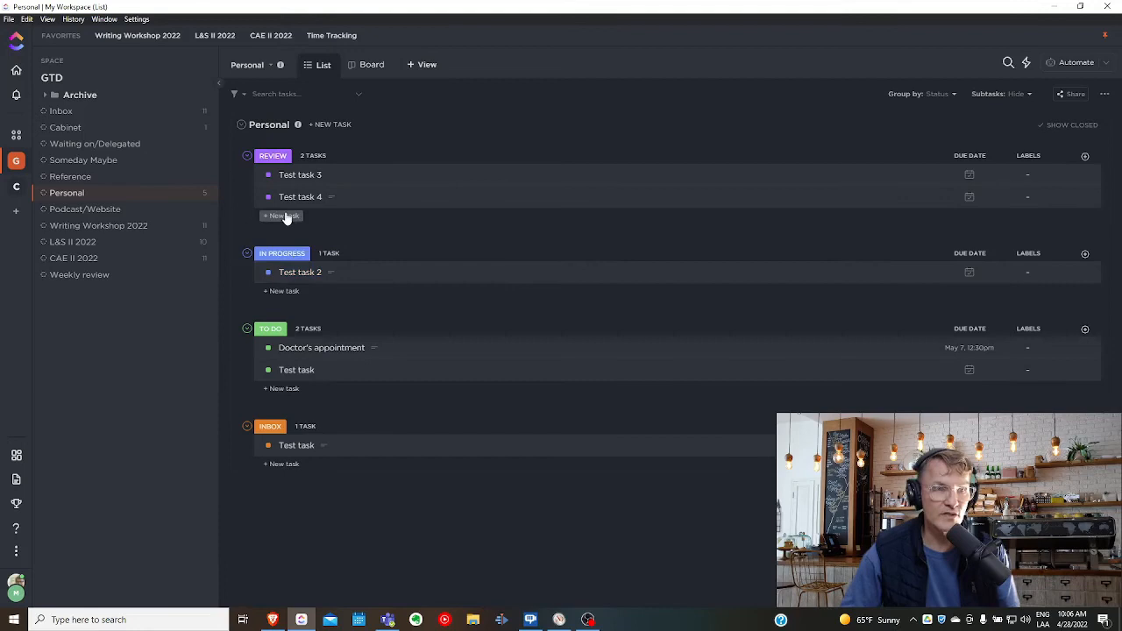
mouse_move(342, 154)
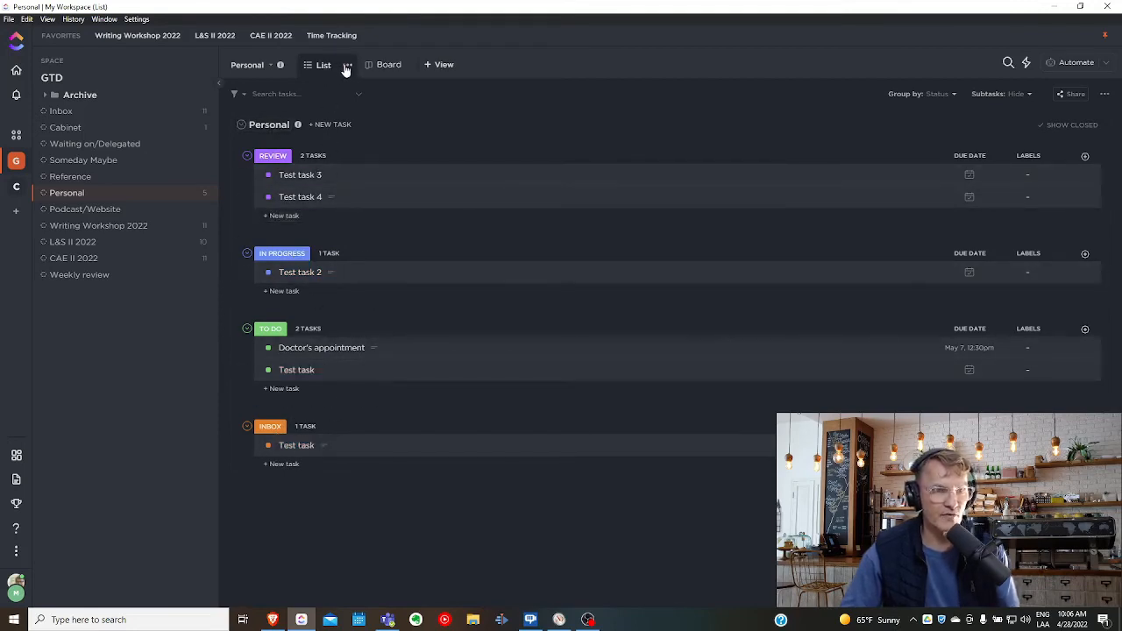
mouse_move(426, 69)
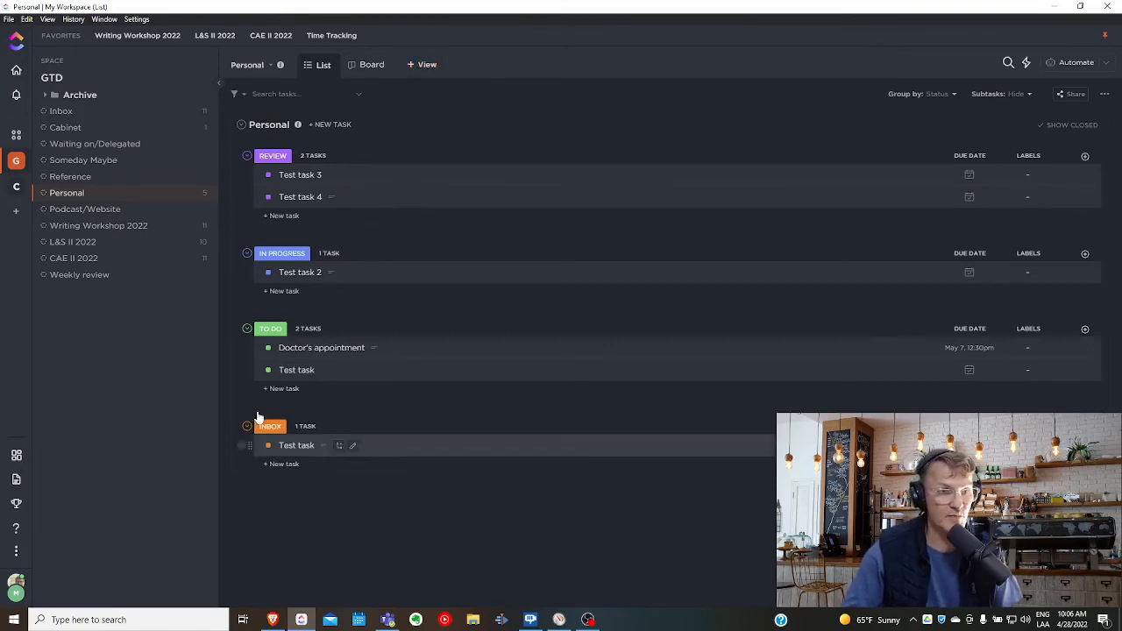
mouse_move(340, 516)
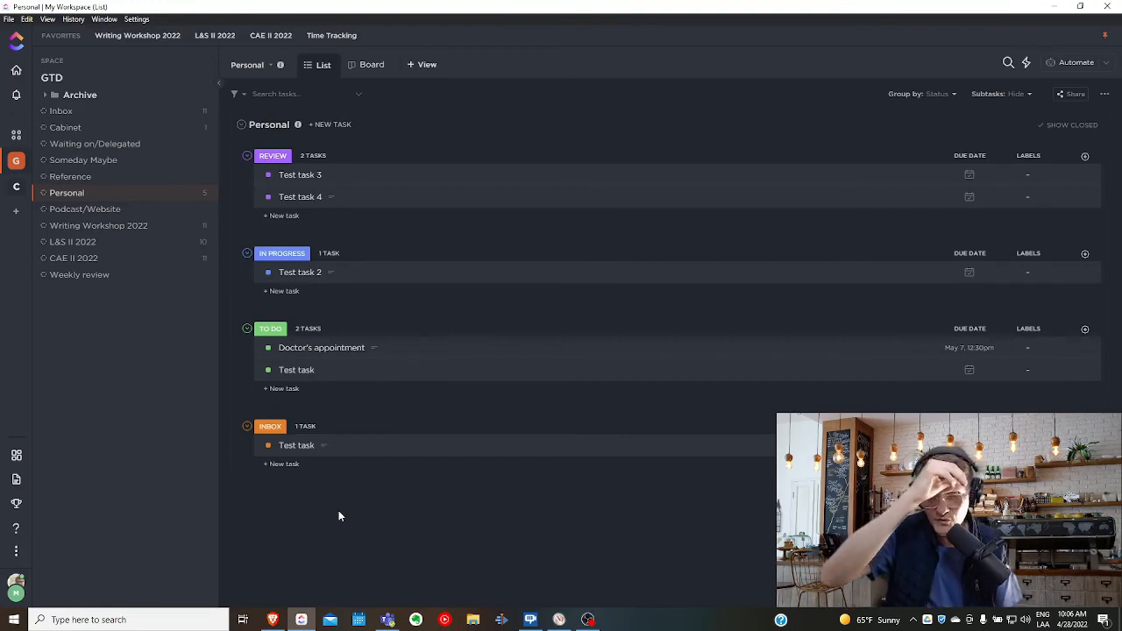
mouse_move(407, 518)
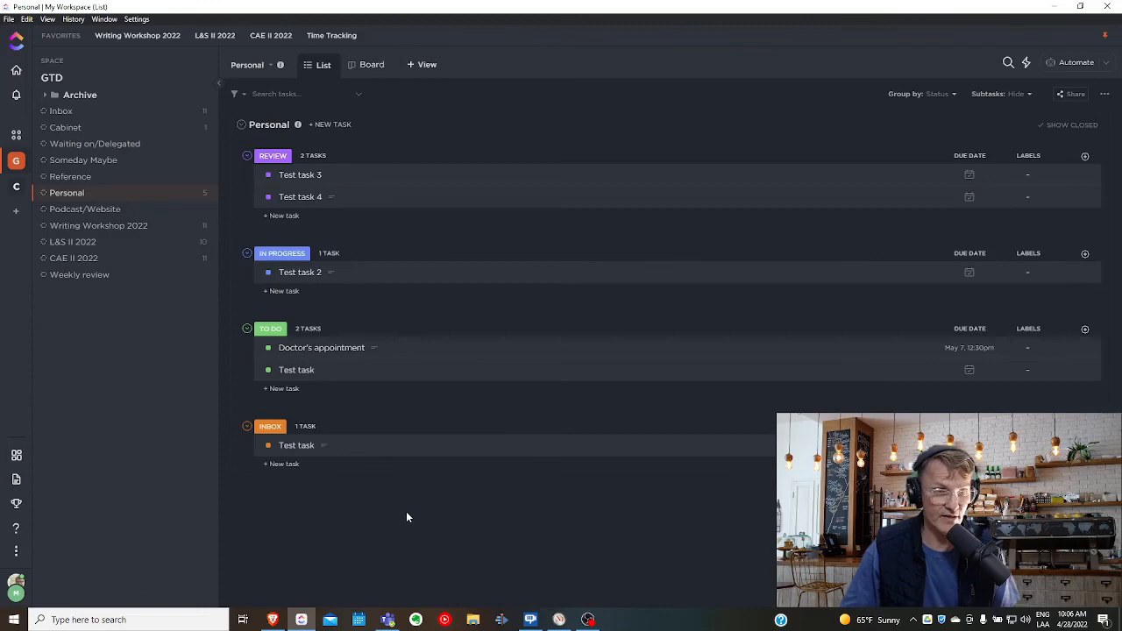
mouse_move(405, 527)
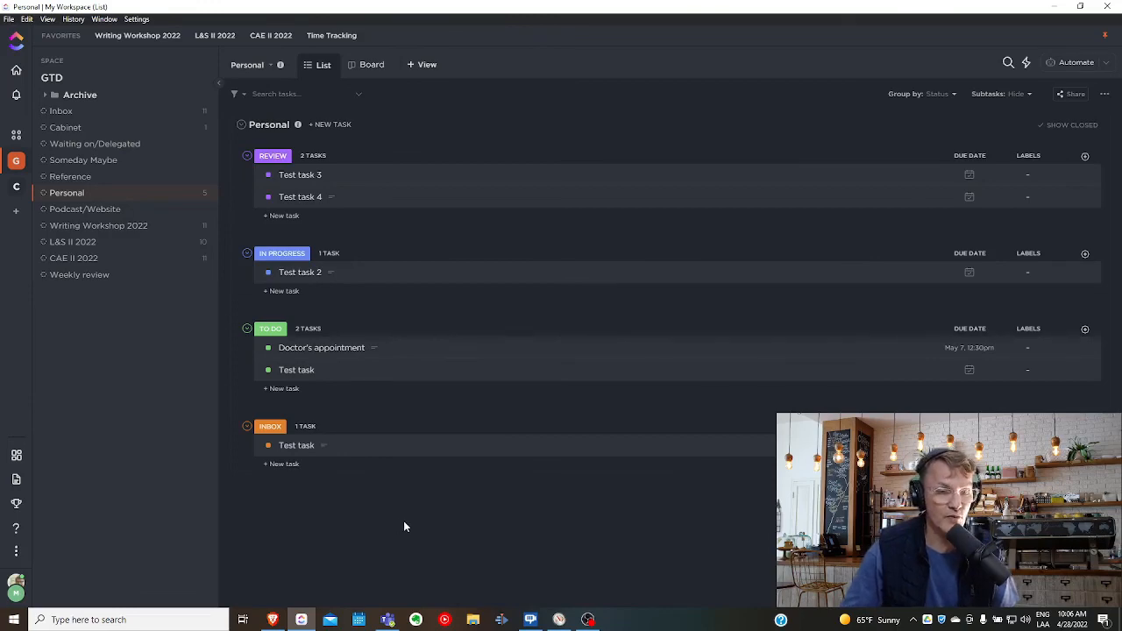